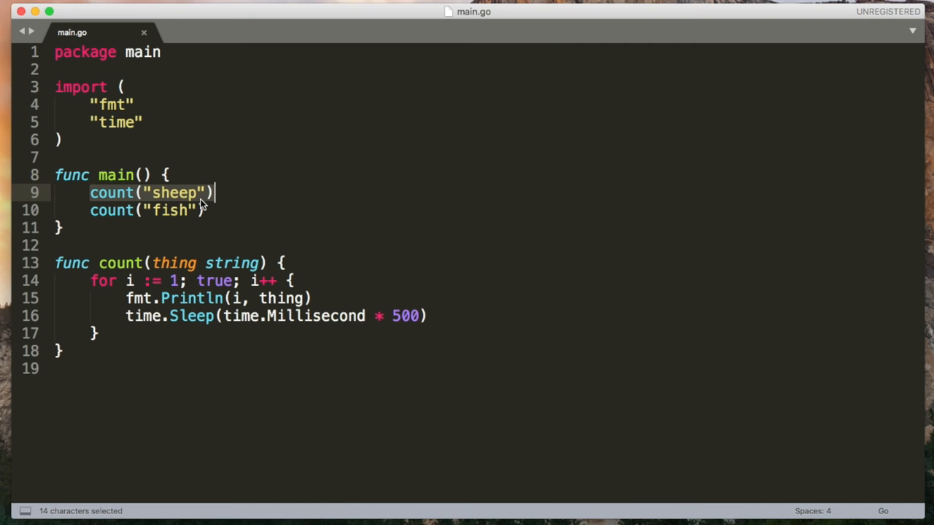
pyautogui.moveTo(152, 192)
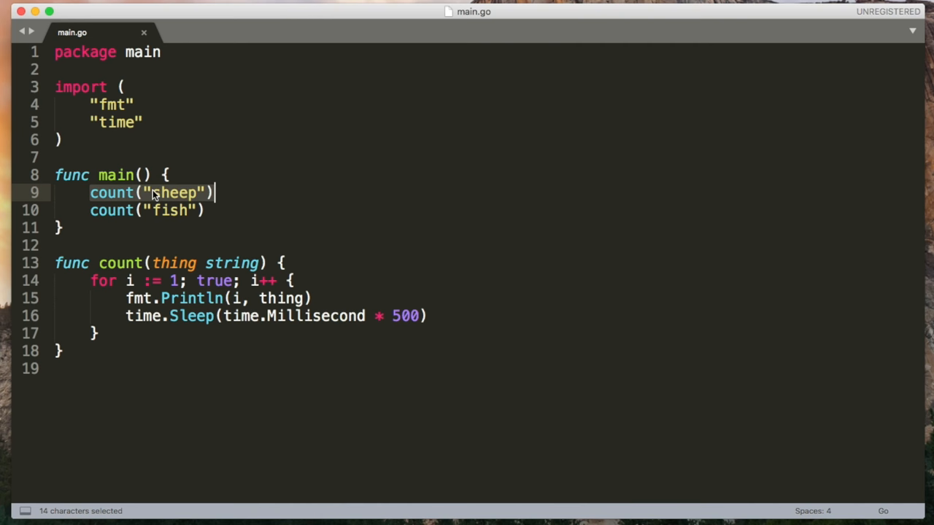
# Run the program in the terminal with 'go run main.go'
pyautogui.write('go run mai')
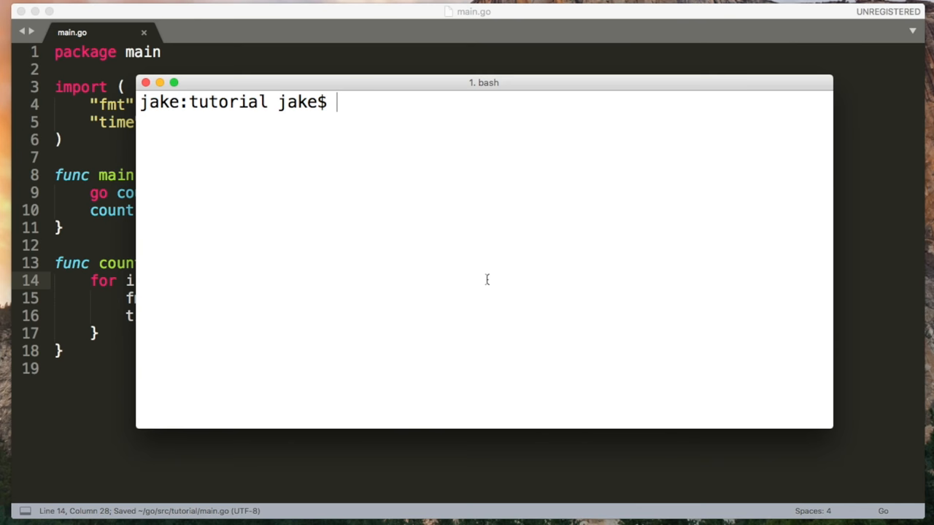
pyautogui.write('go run main.go')
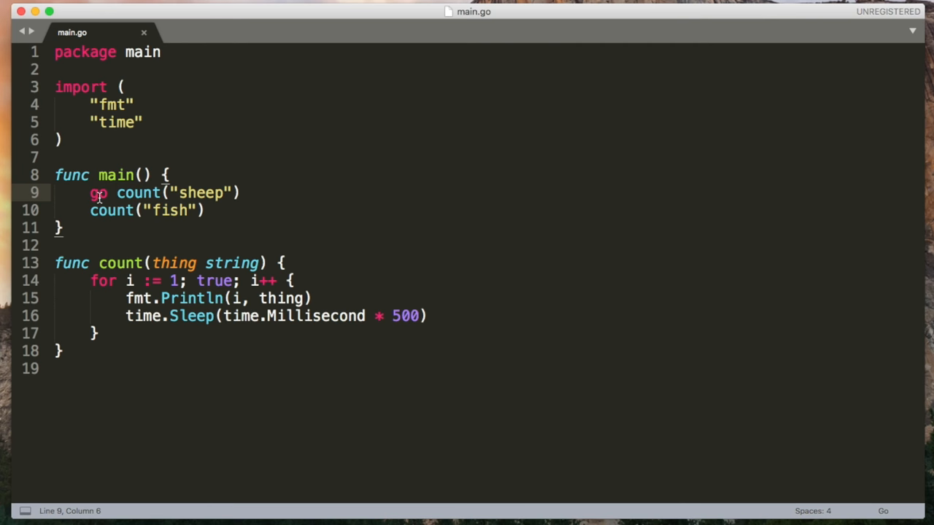
# Save, prefix count("fish") with go, and begin typing a time.Sleep call
pyautogui.press('cmd+s')
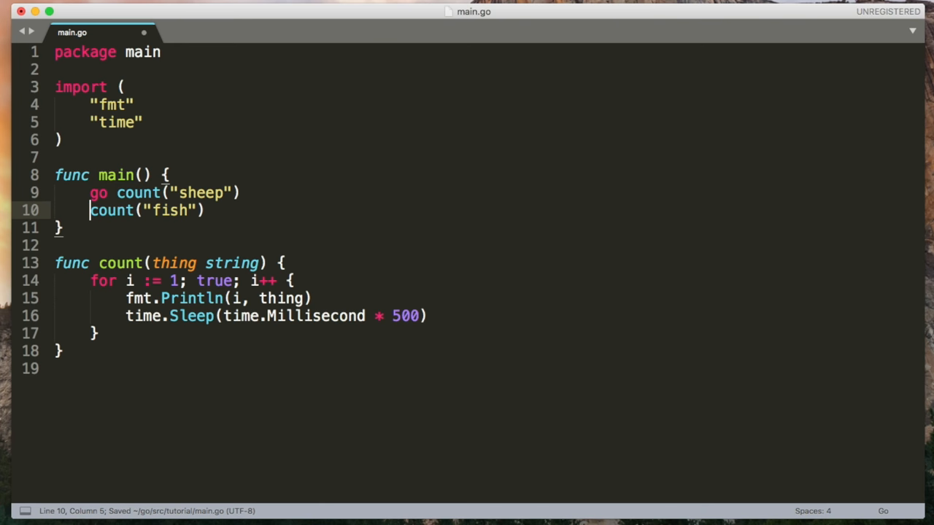
pyautogui.write('go')
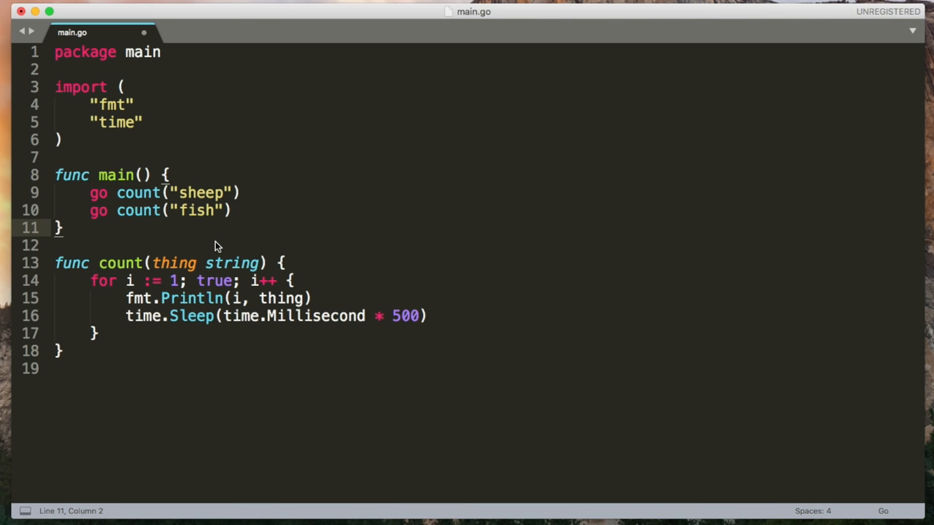
pyautogui.press('backspace')
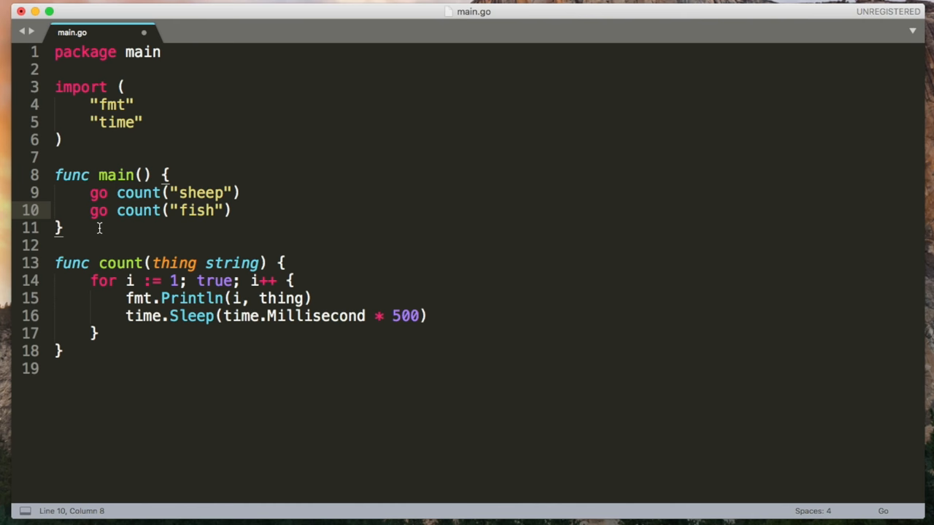
pyautogui.write('time.Slee')
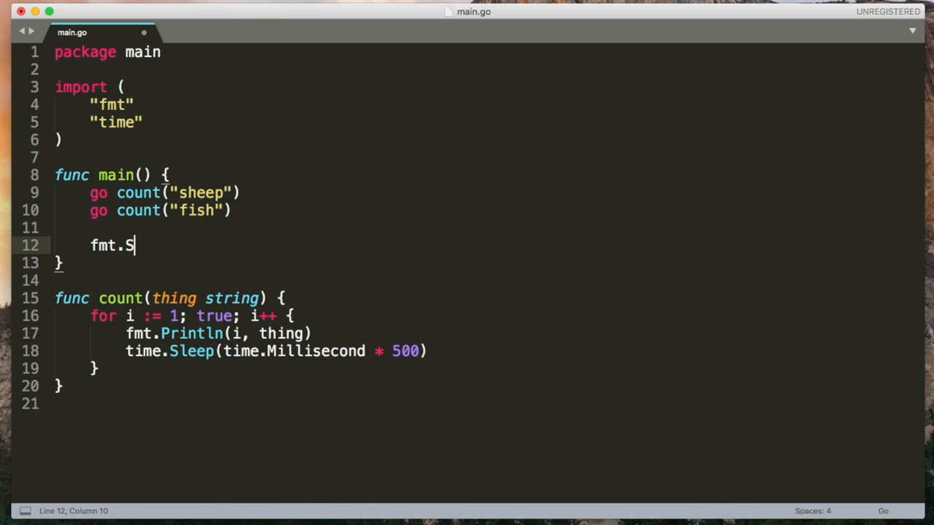
# Finish fmt.Scanln() at the end of main, then return to editing main.go
pyautogui.write('canln()')
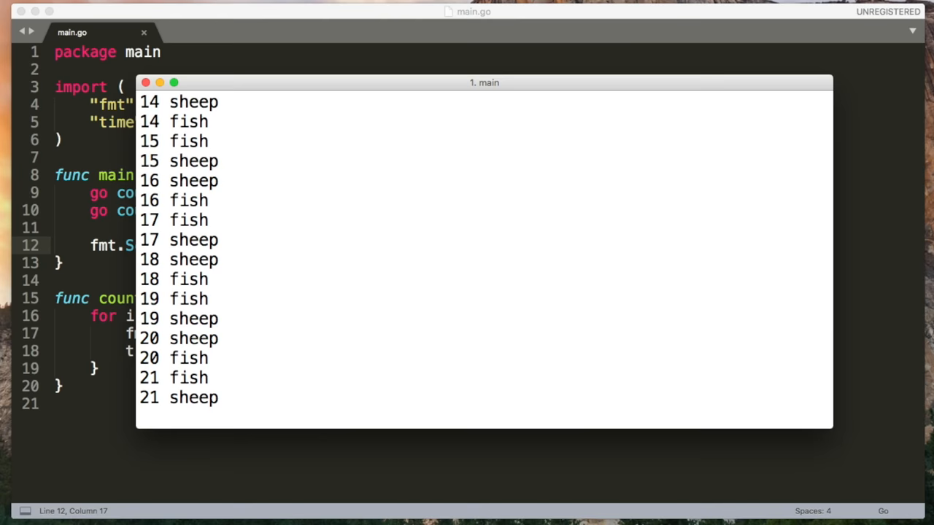
pyautogui.click(153, 80)
pyautogui.write('"sync')
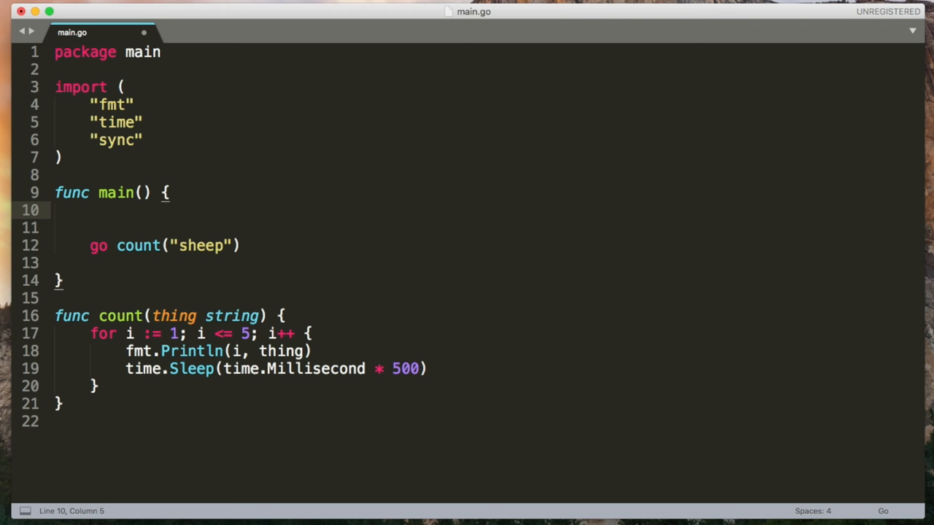
# Declare var wg sync.WaitGroup and call wg.Add(1) in main
pyautogui.write('var wg sync.WaitGroup')
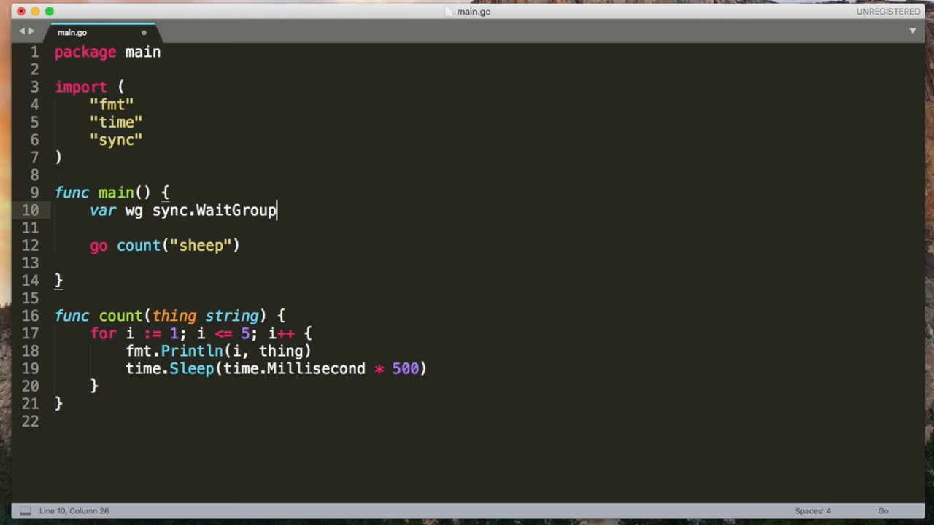
pyautogui.write('wg.Add(1)')
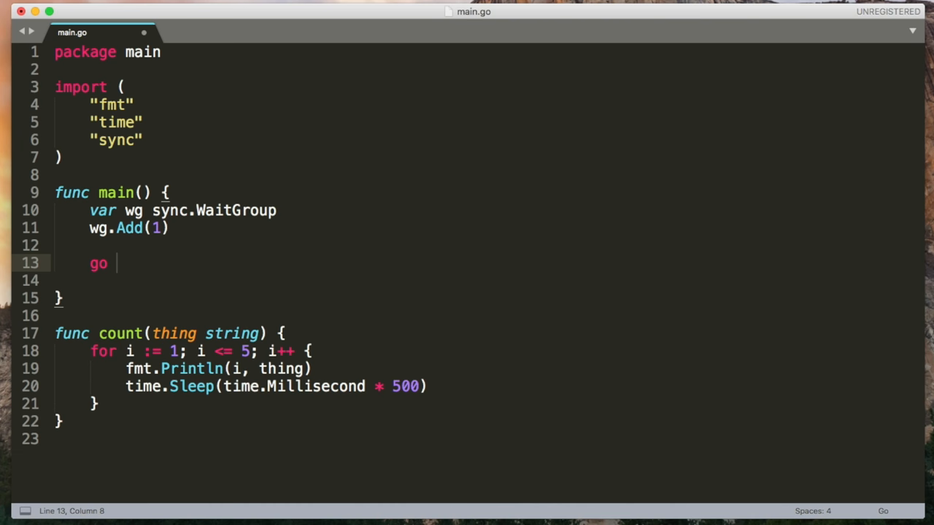
# Wrap count("sheep") in go func() { ... }() followed by wg.Done()
pyautogui.write('func() {')
pyautogui.write('}(')
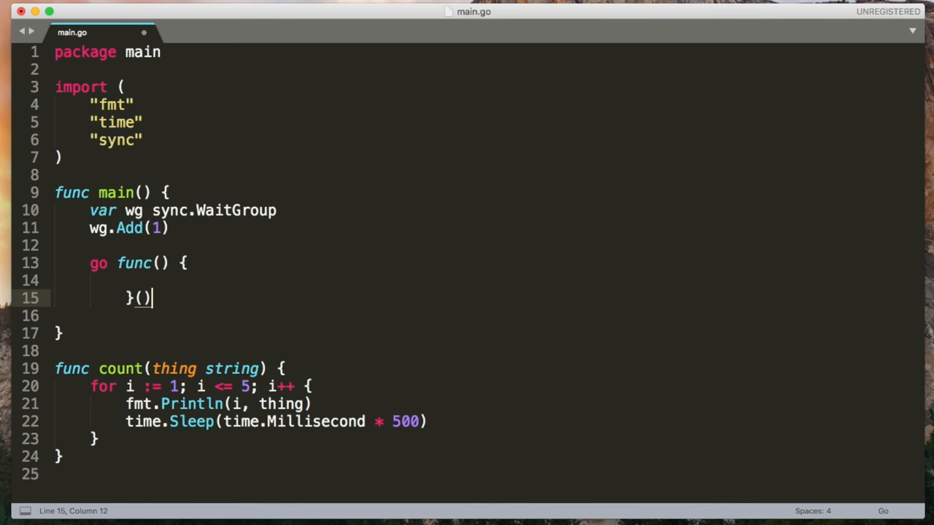
pyautogui.write('count("")')
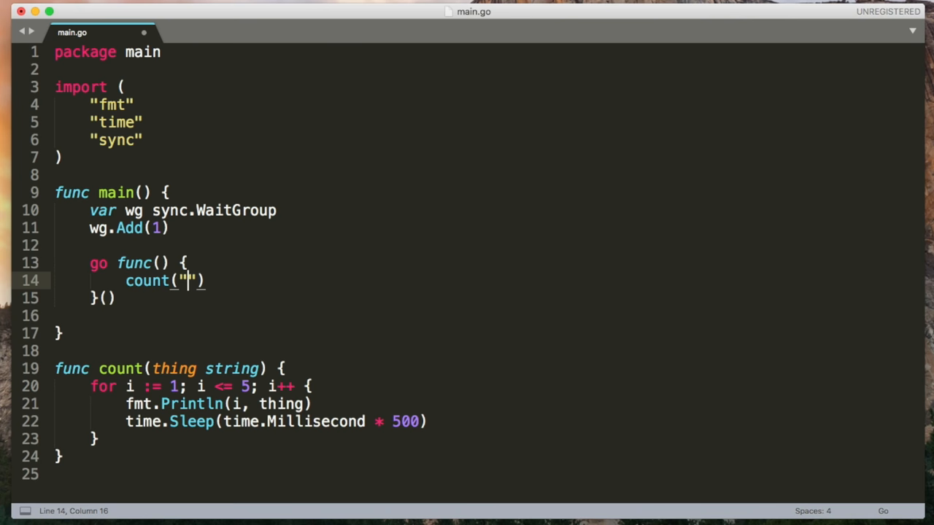
pyautogui.write('sheep")')
pyautogui.write('wg.D')
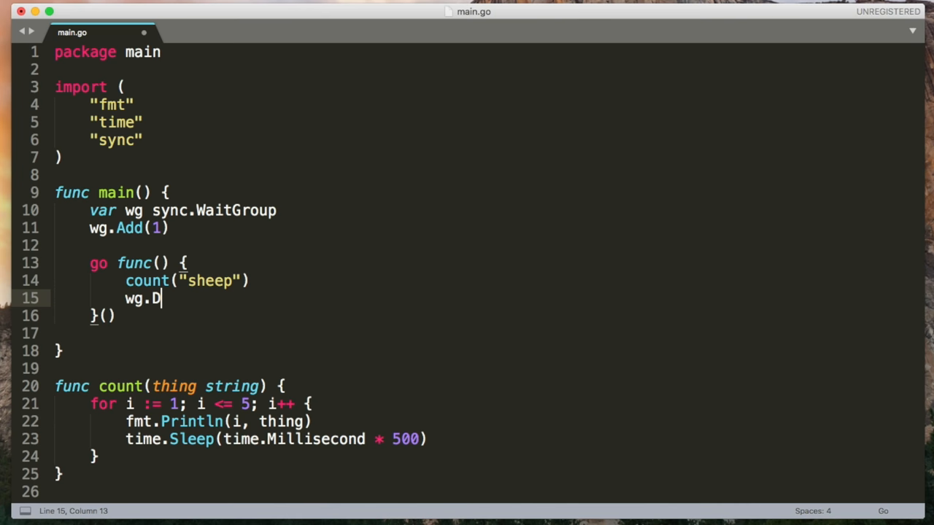
pyautogui.write('one()')
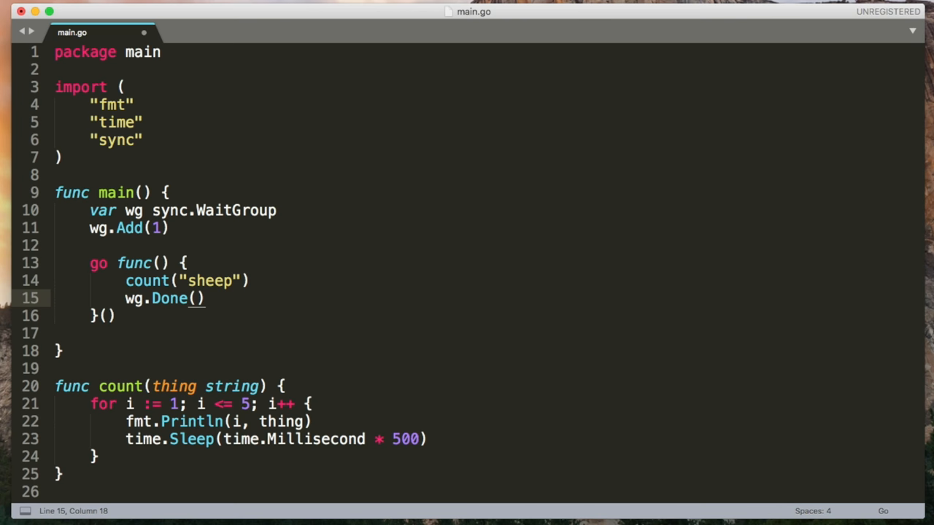
pyautogui.write('wg.A')
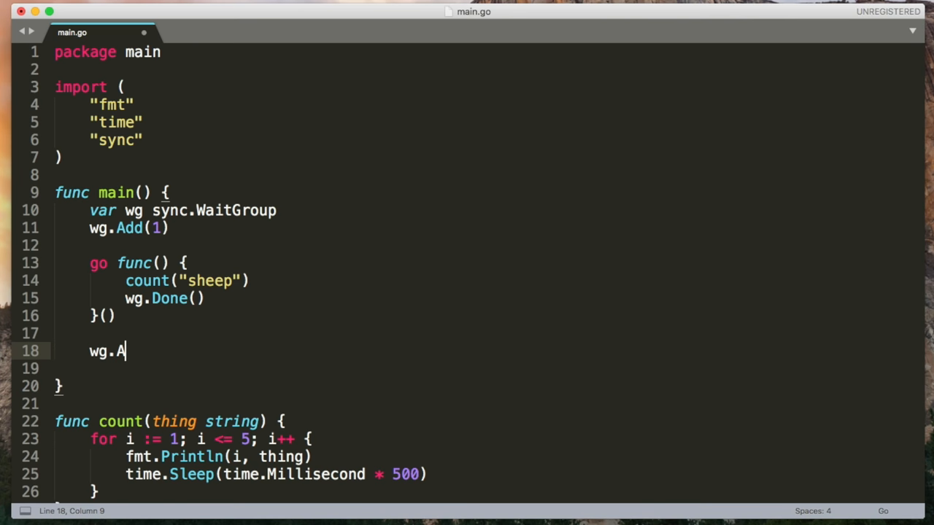
# Complete wg.Wait() at the end of main, then return to main.go
pyautogui.write('Wait()')
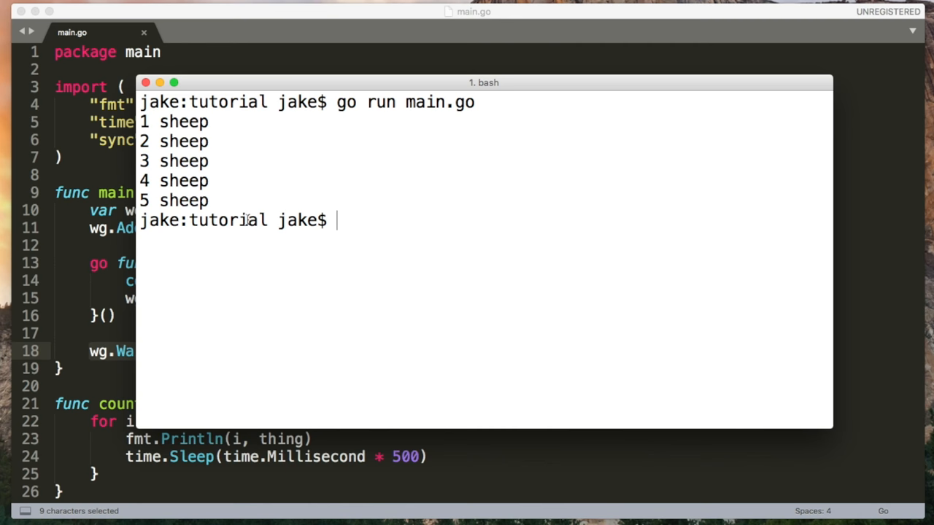
pyautogui.click(149, 82)
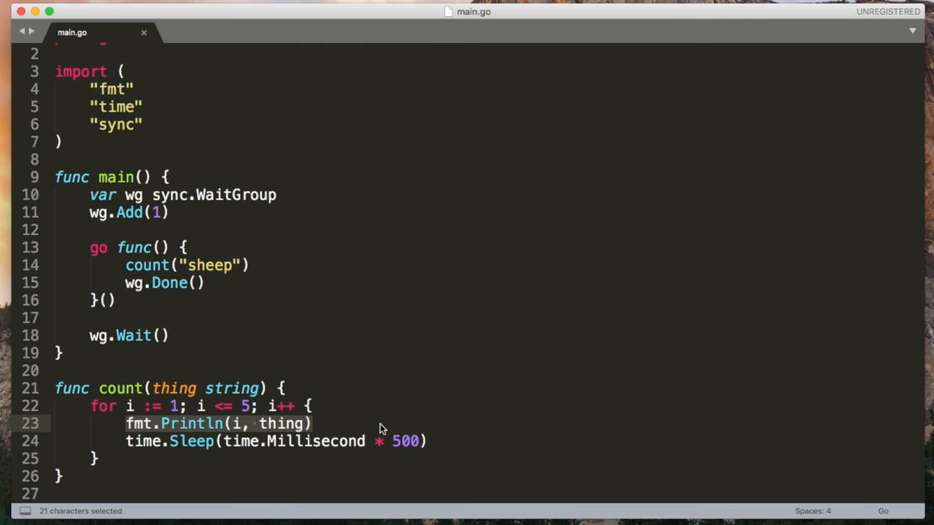
# Add a 'c chan string' parameter to count and send thing into c
pyautogui.write(', c')
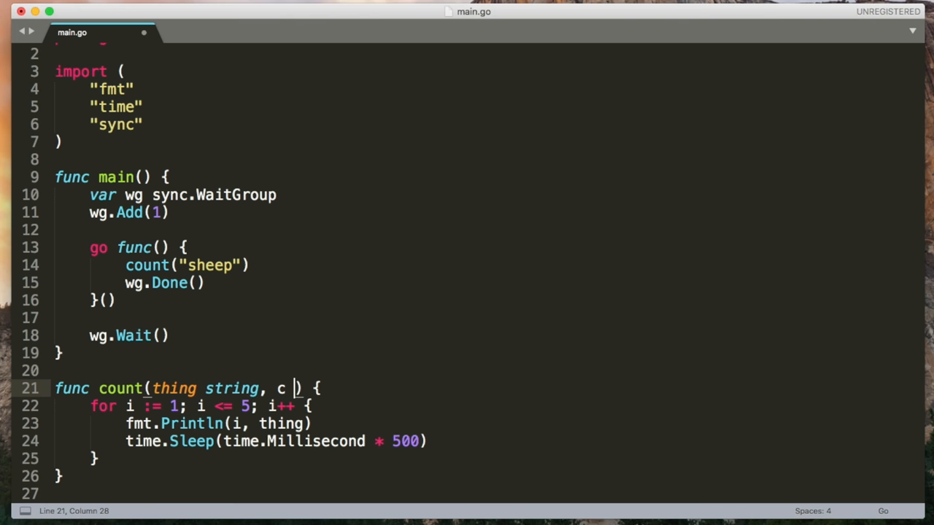
pyautogui.write('chan')
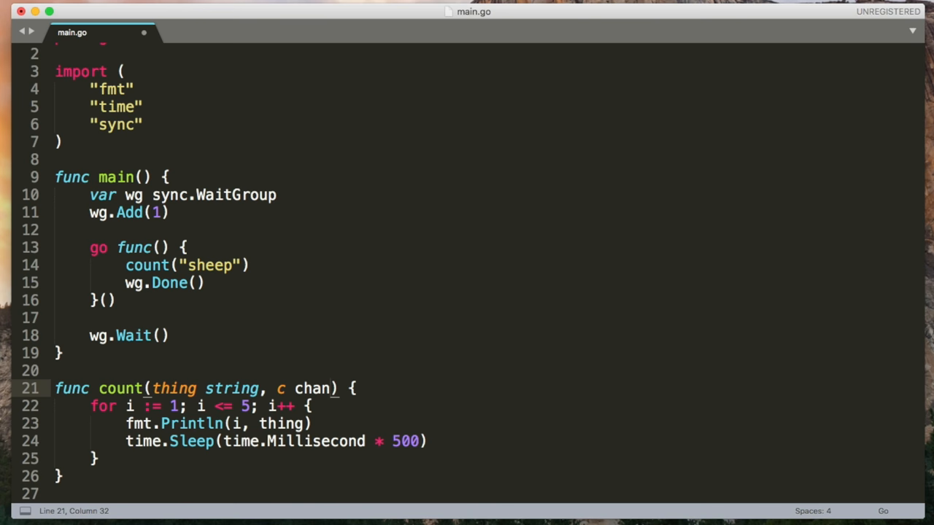
pyautogui.write('string')
pyautogui.click(486, 424)
pyautogui.write('c <-')
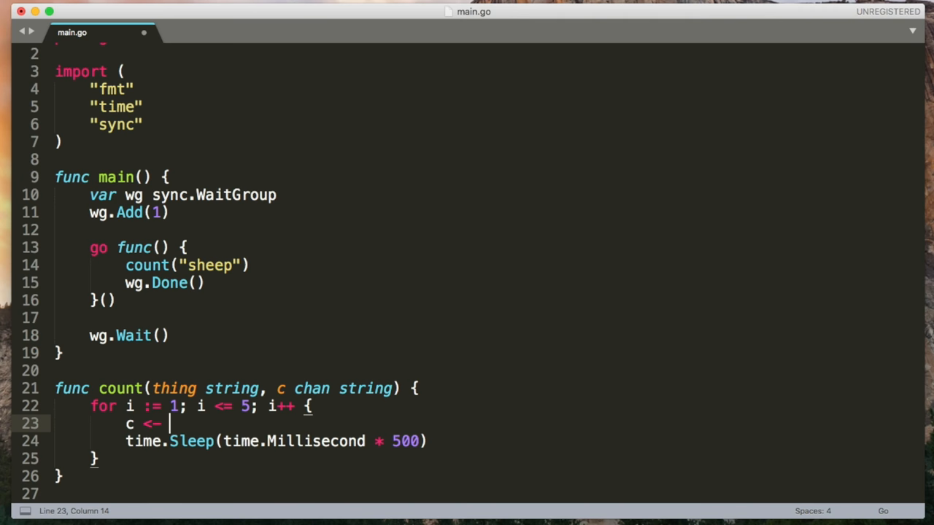
pyautogui.write('thing')
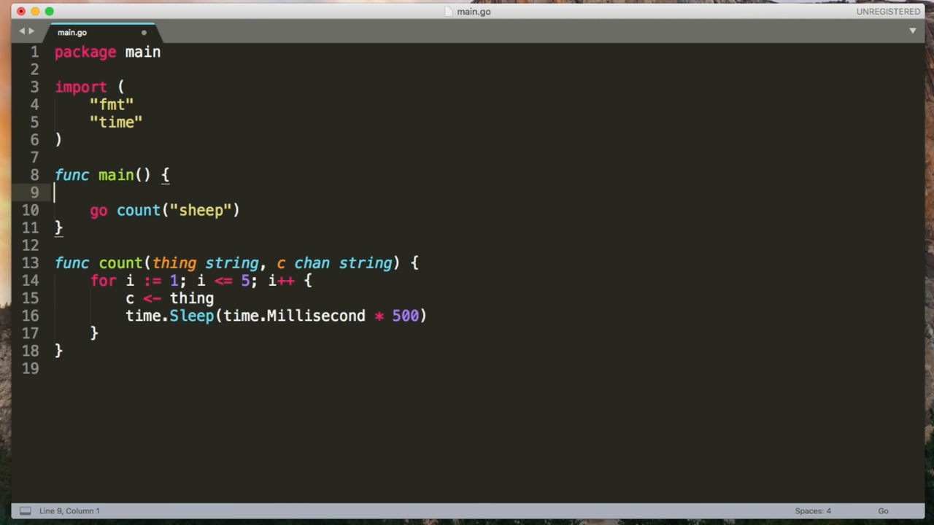
# In main, make channel c, receive msg := <- c, and print msg
pyautogui.write('c := make()')
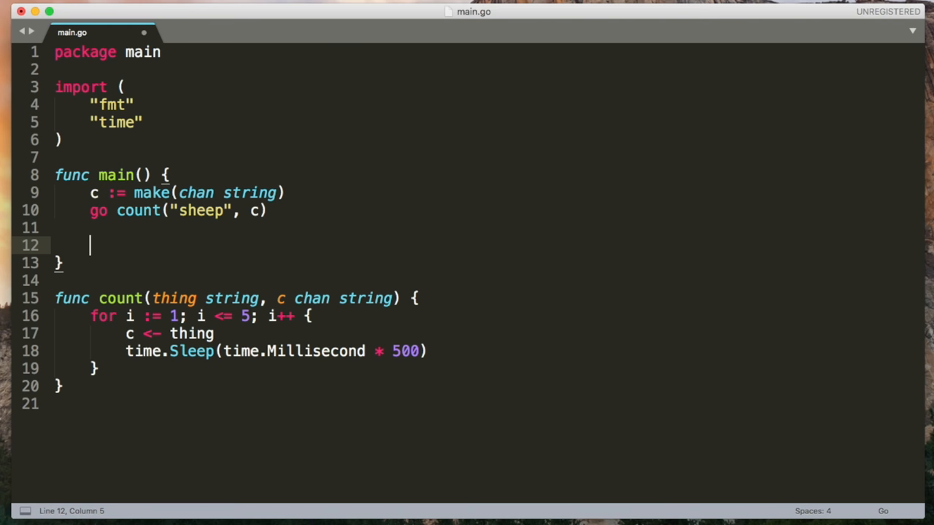
pyautogui.write('msg := <- c')
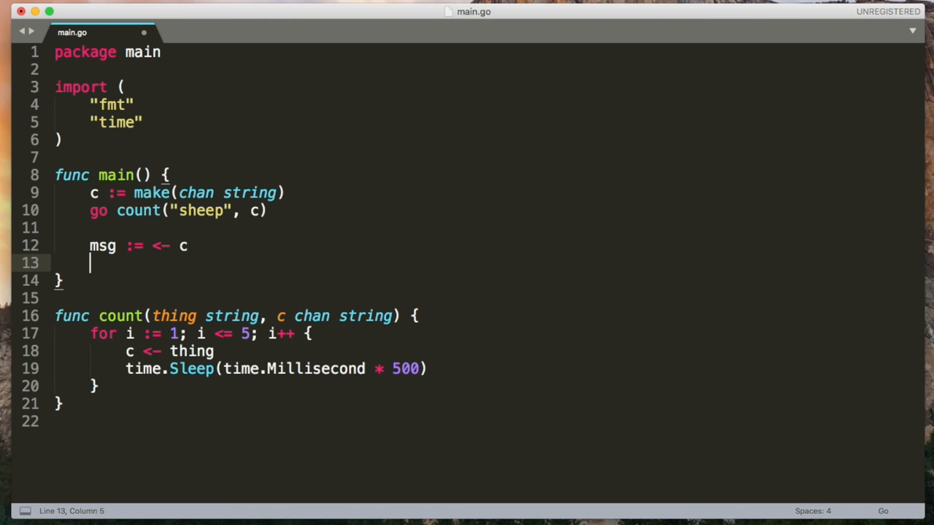
pyautogui.write('fmt.Println(msg)')
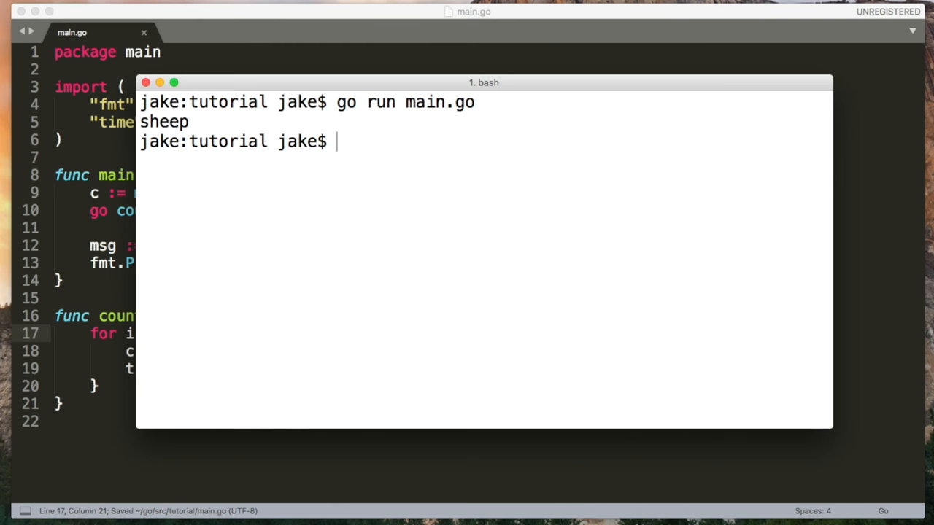
# Switch back to main.go in Sublime Text after the single-sheep run
pyautogui.click(148, 83)
pyautogui.write('for {')
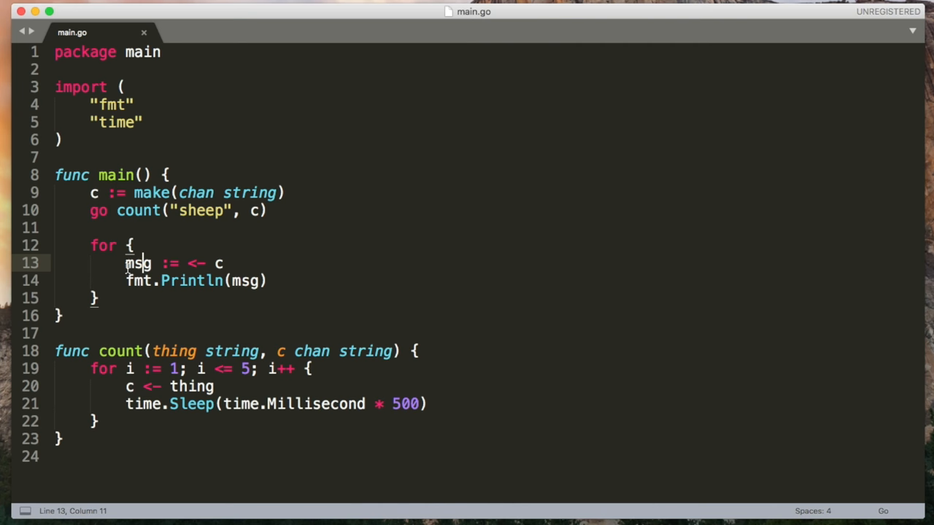
# Select the msg := <- c receive statement inside the for loop
pyautogui.moveTo(124, 263); pyautogui.dragTo(225, 263)
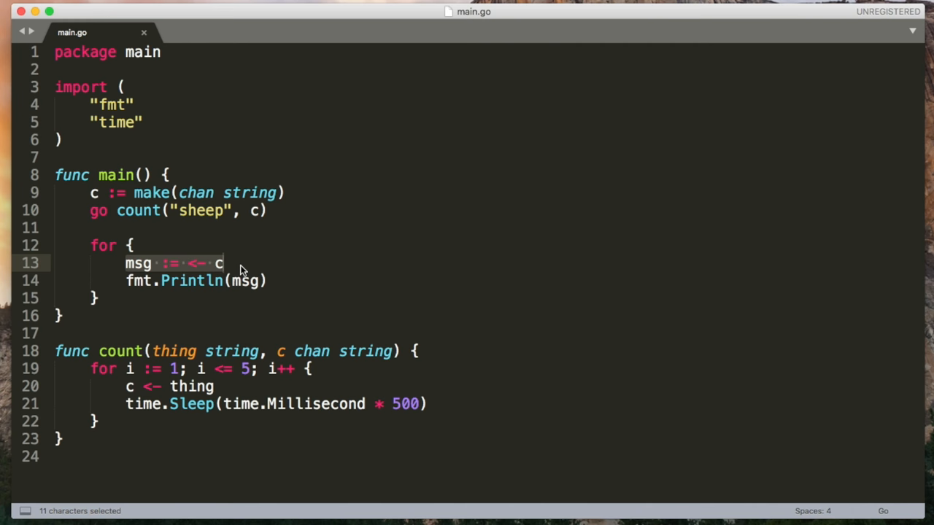
pyautogui.write('close(c)')
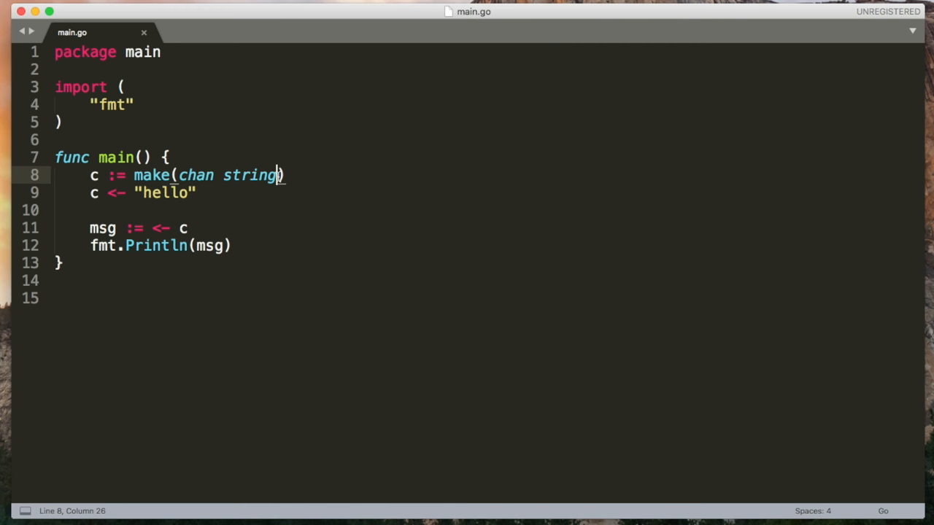
pyautogui.write(', 2')
pyautogui.write('c2 <-')
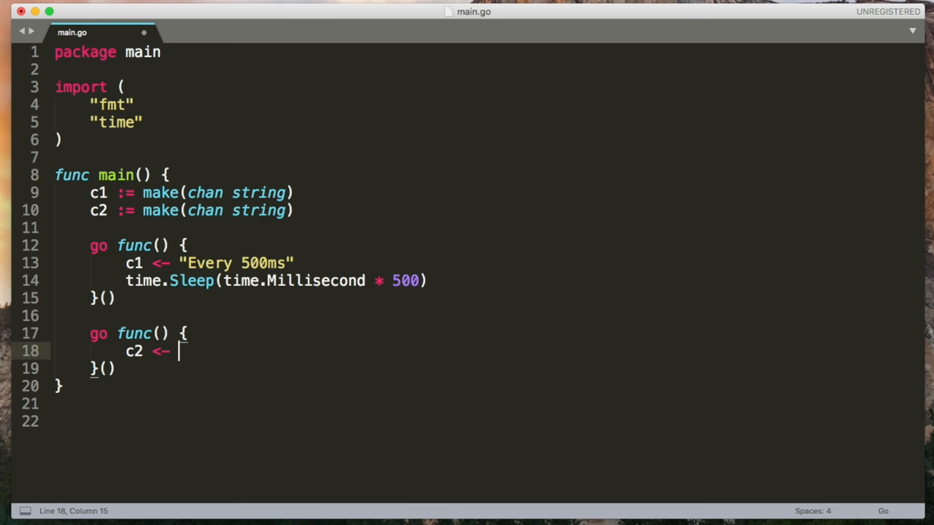
# Finish the 'Every two seconds' message and add fmt.Println(<- c1) inside main's loop
pyautogui.write('"Every two seconds"')
pyautogui.write('for {')
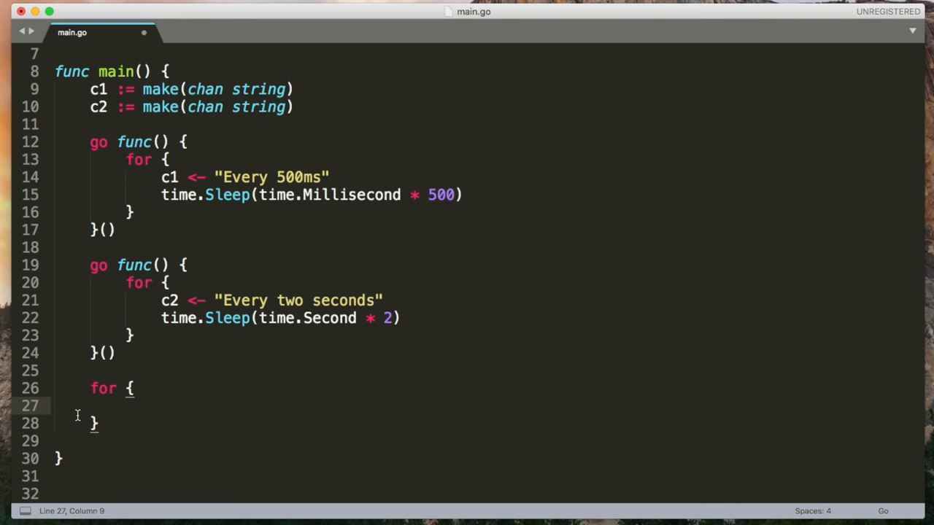
pyautogui.write('fmt.Println(<- c1)')
pyautogui.write('fmt.Println(<-c2')
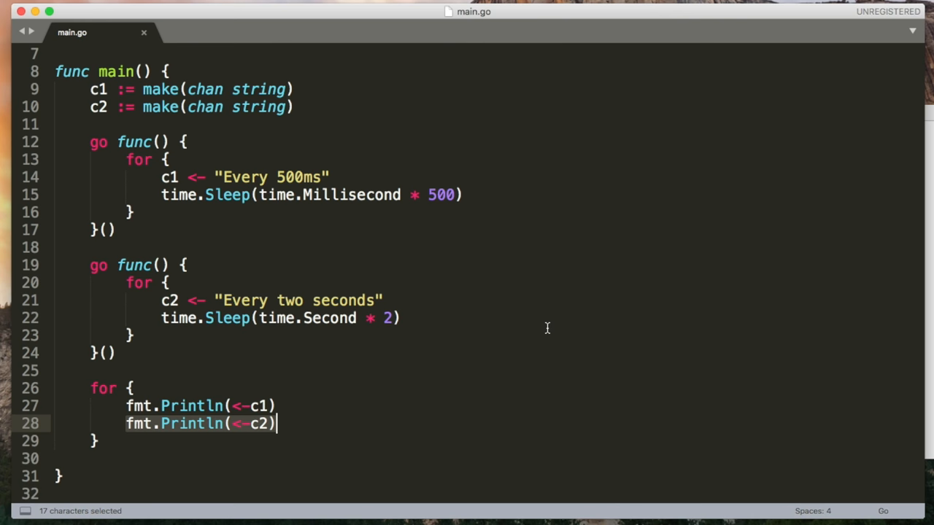
# Replace the prints with a select that receives and prints msg1 from c1 and msg2 from c2
pyautogui.write('select {}')
pyautogui.click(482, 459)
pyautogui.write('case')
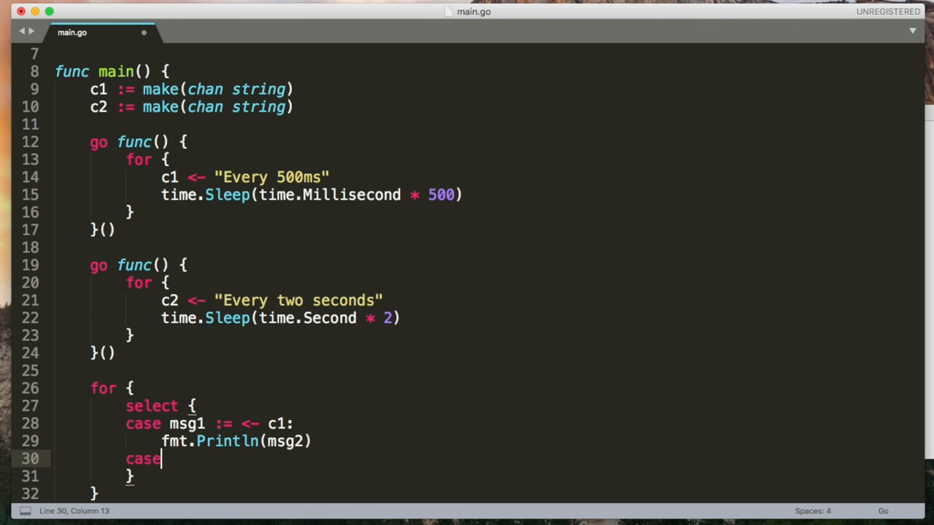
pyautogui.write('msg2 := <- c2:')
pyautogui.write('fmt.Println(m')
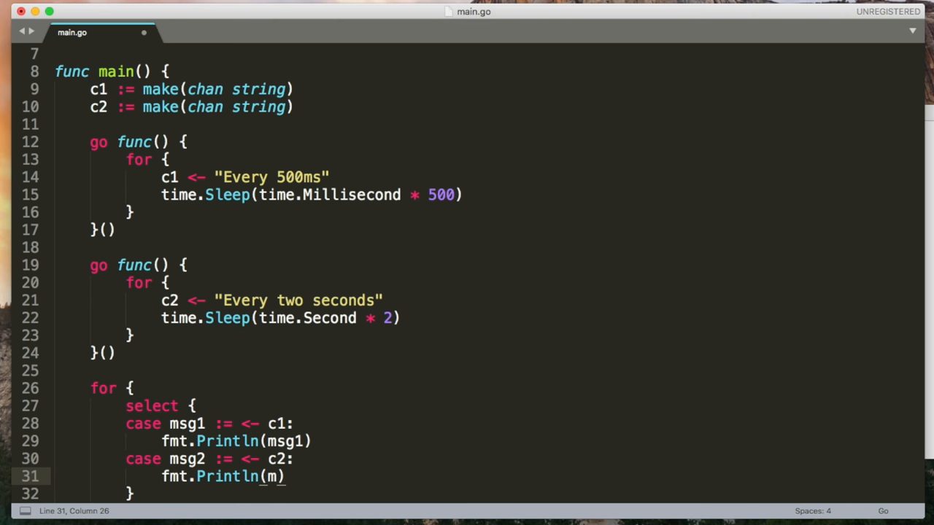
pyautogui.write('sg2')
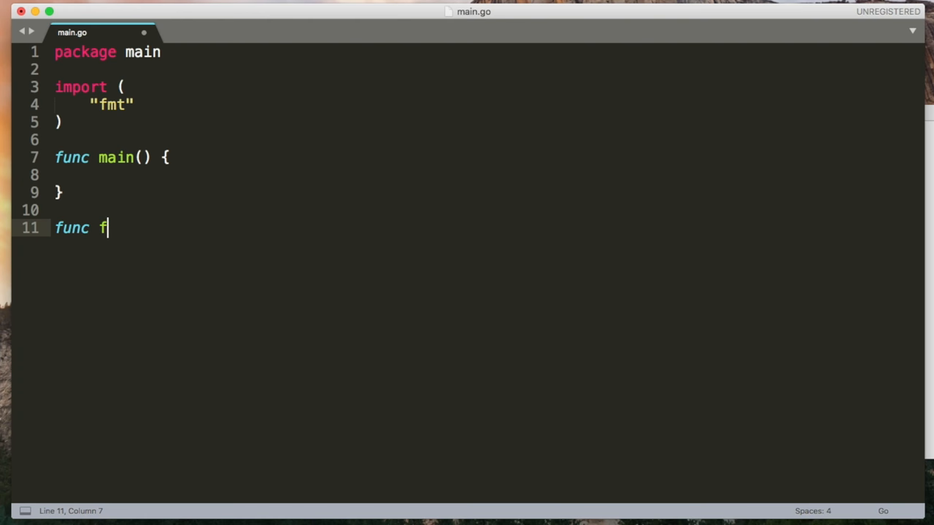
# Declare func fib(n int) int and begin its if n <= 1 base case
pyautogui.write('ib(n int) int {')
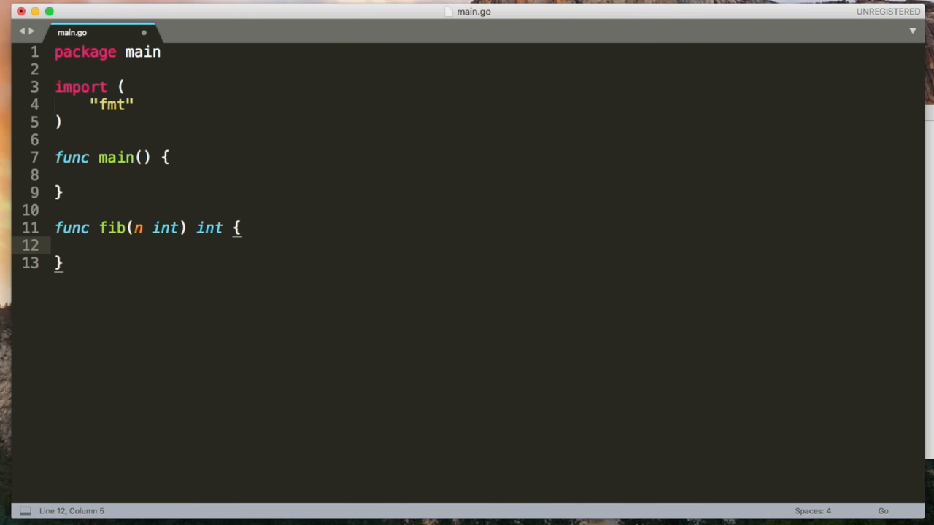
pyautogui.write('if n <= 1 {')
pyautogui.write('func worker(jobs')
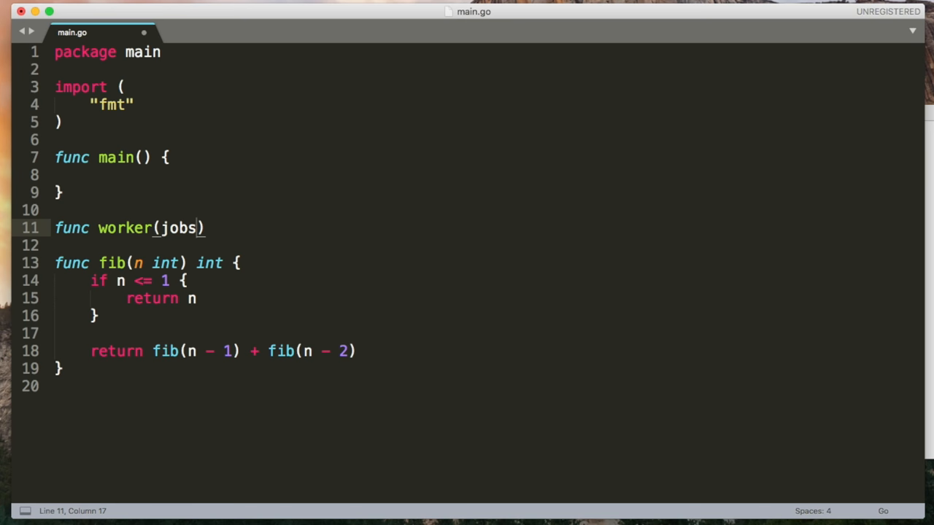
# Write worker(jobs <-chan int, results chan<- int) with a loop sending fib(n) to results
pyautogui.write('chan int, results chan int')
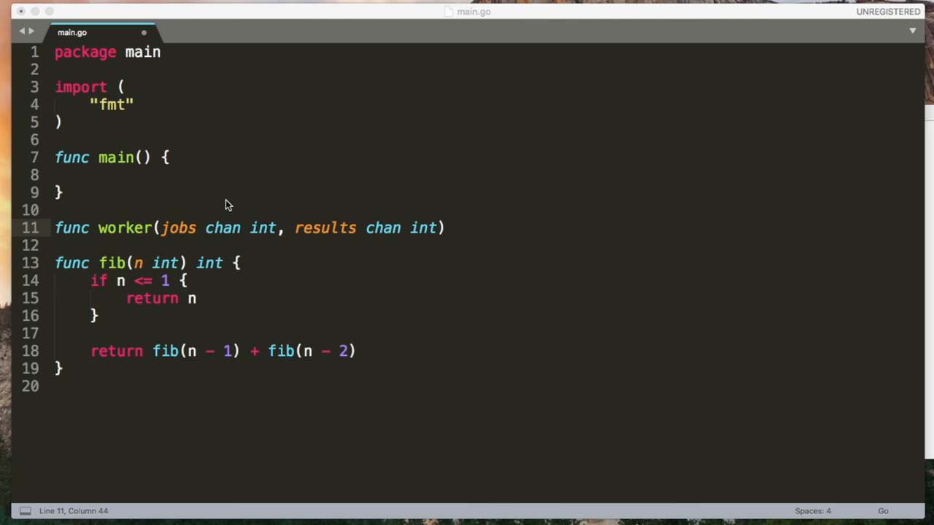
pyautogui.write('<-')
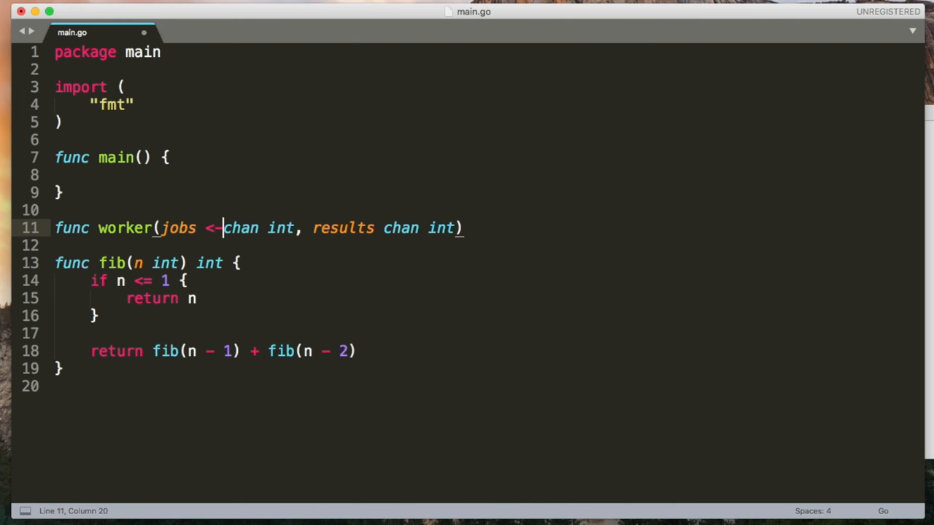
pyautogui.write('<-')
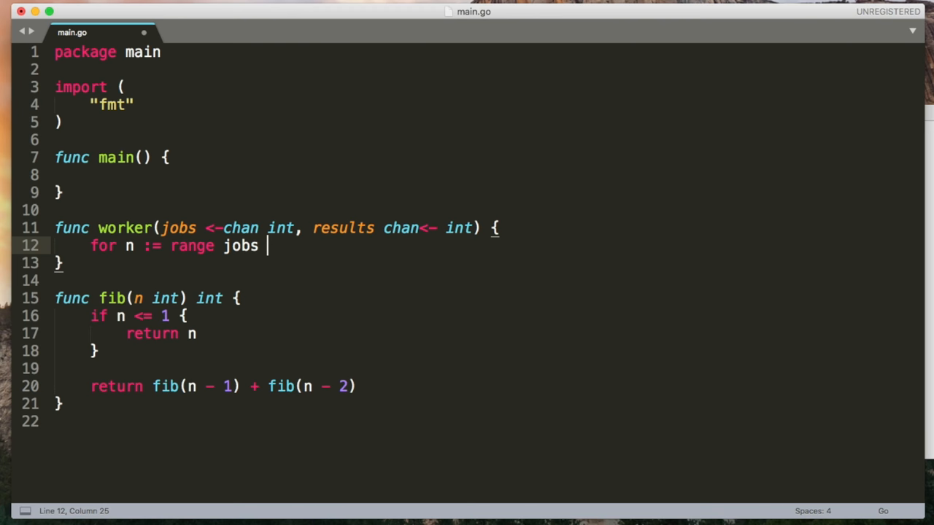
pyautogui.write('{')
pyautogui.click(489, 175)
pyautogui.write('jobs')
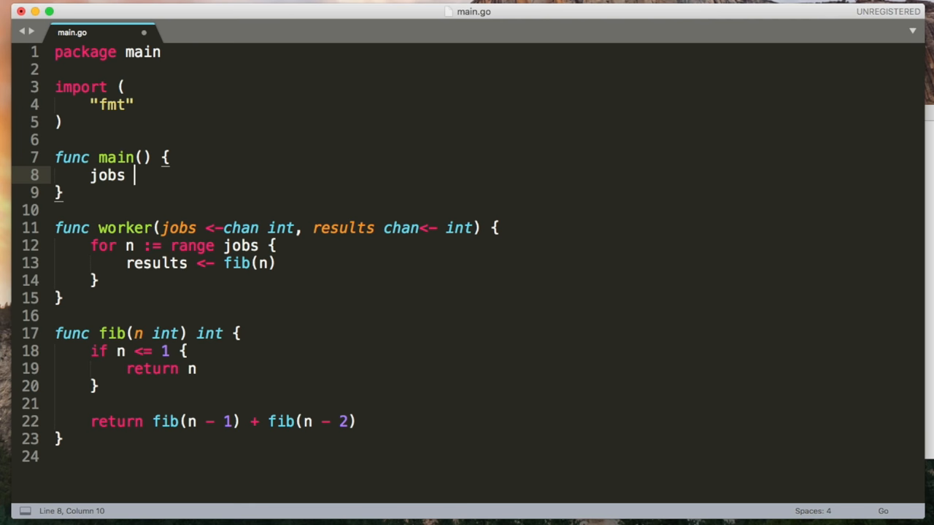
# Create jobs and results channels buffered to 100, start worker, send 0–99, close jobs
pyautogui.write(':= make(chan int, 100)')
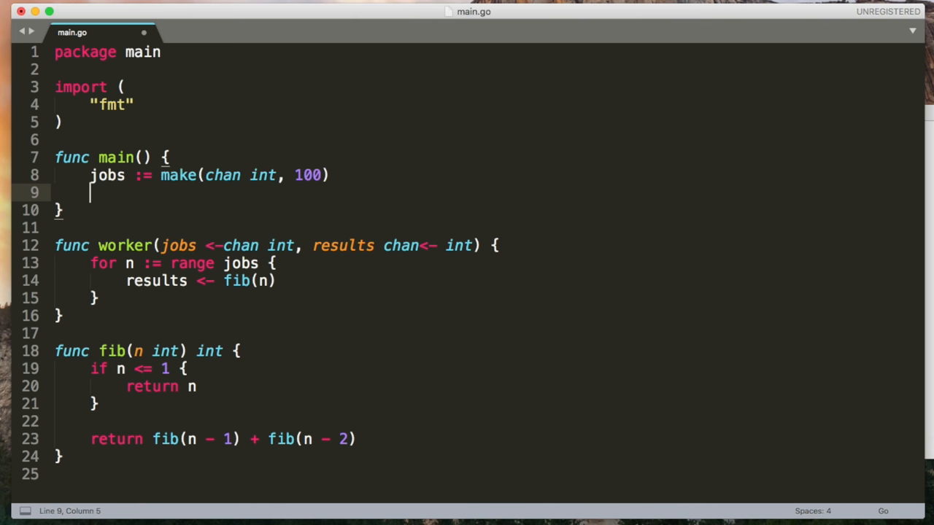
pyautogui.write('results := make(chan int, 100)')
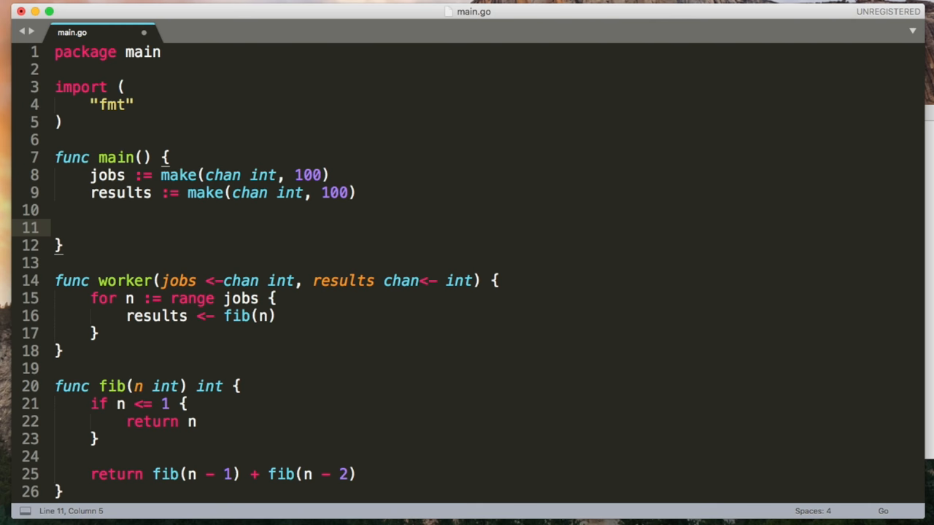
pyautogui.write('go worker(jobs, )')
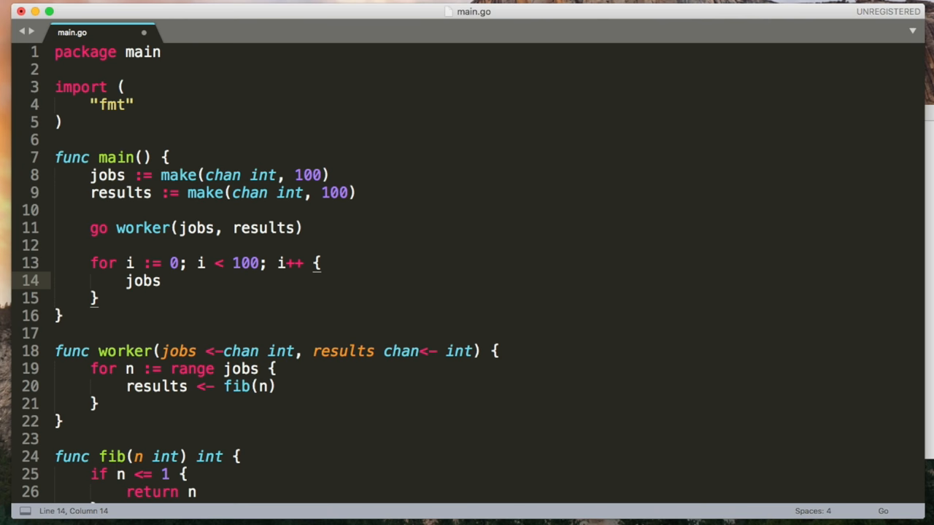
pyautogui.write('<- i')
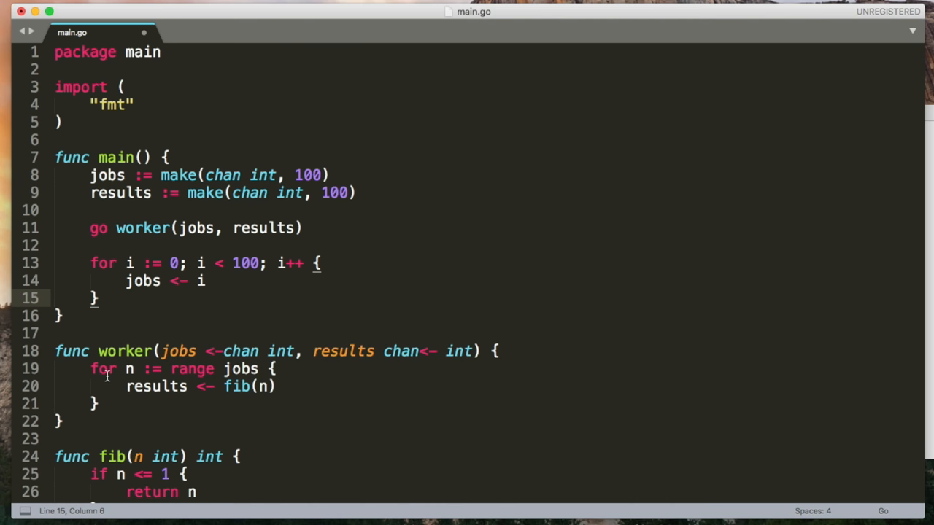
pyautogui.scroll(-3)
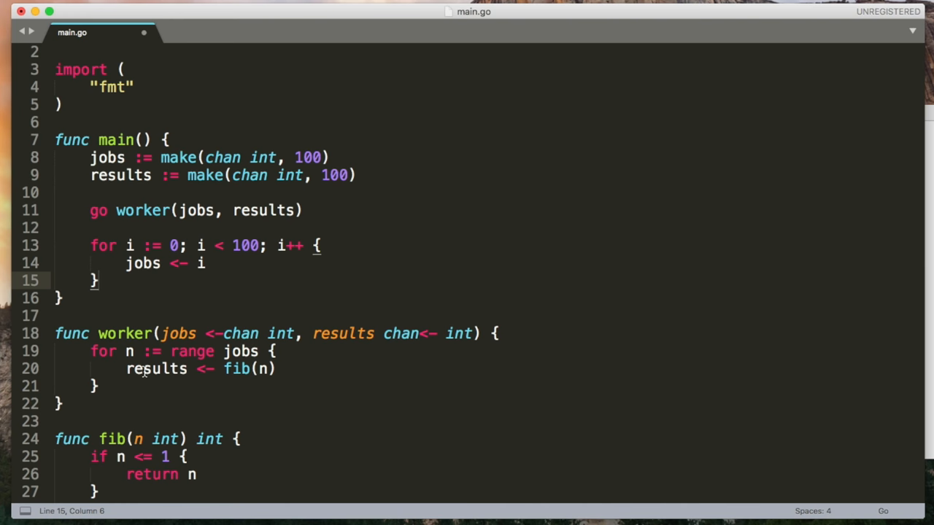
pyautogui.write('close(jobs)')
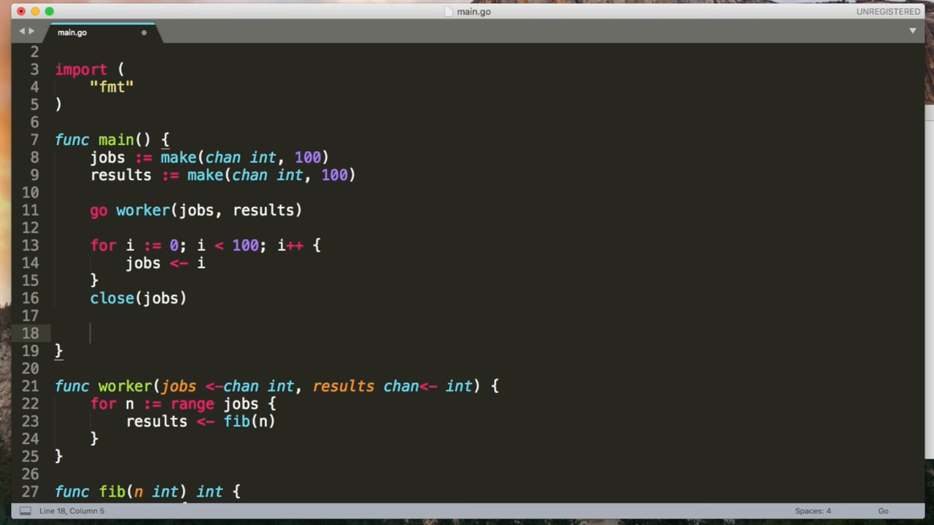
# Add a 100-iteration j loop printing each value received from results
pyautogui.write('for j := 0; j < 100; j')
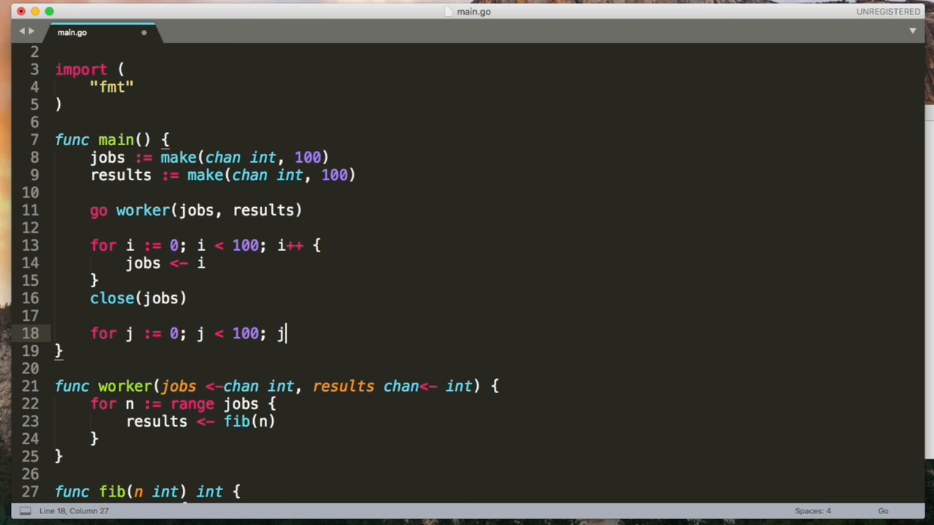
pyautogui.write('++ {')
pyautogui.write('fmt.Println(')
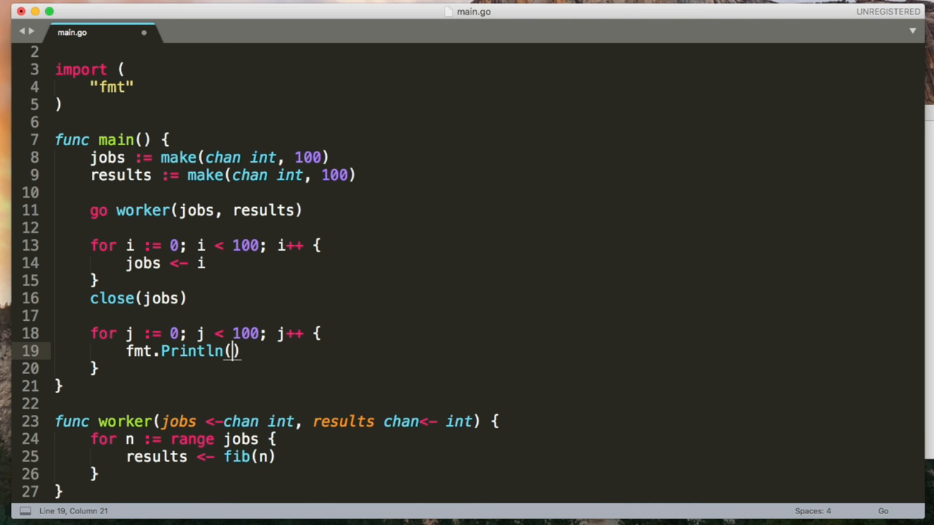
pyautogui.write('<-results')
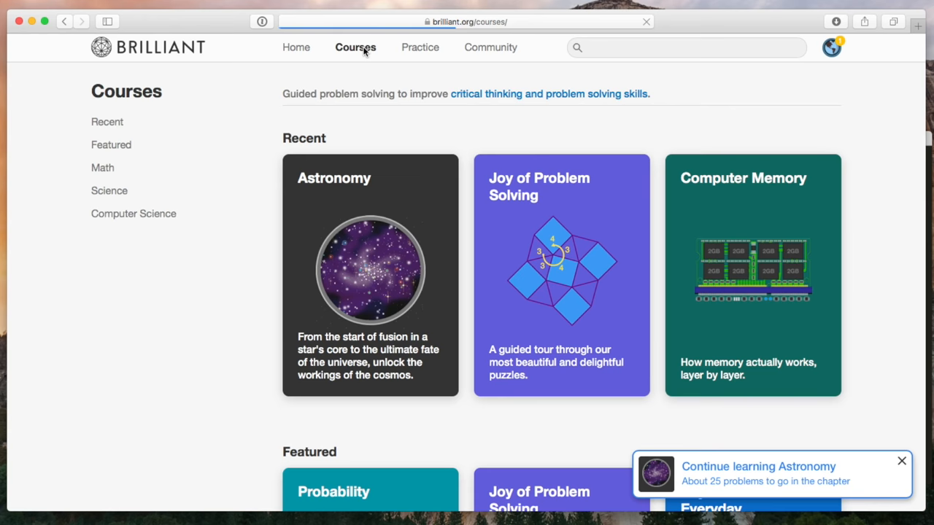
# Navigate from Computer Science to Computer Memory's Techniques for Performance chapter
pyautogui.click(133, 213)
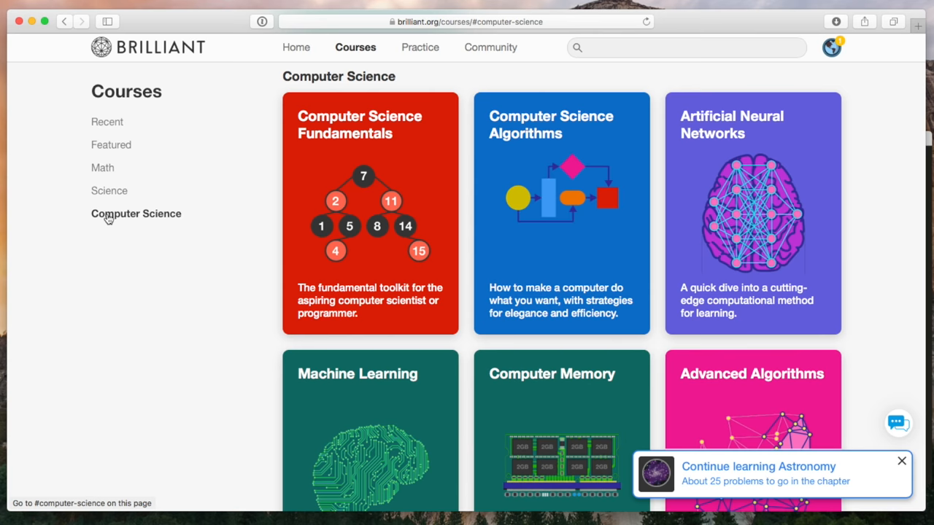
pyautogui.click(560, 212)
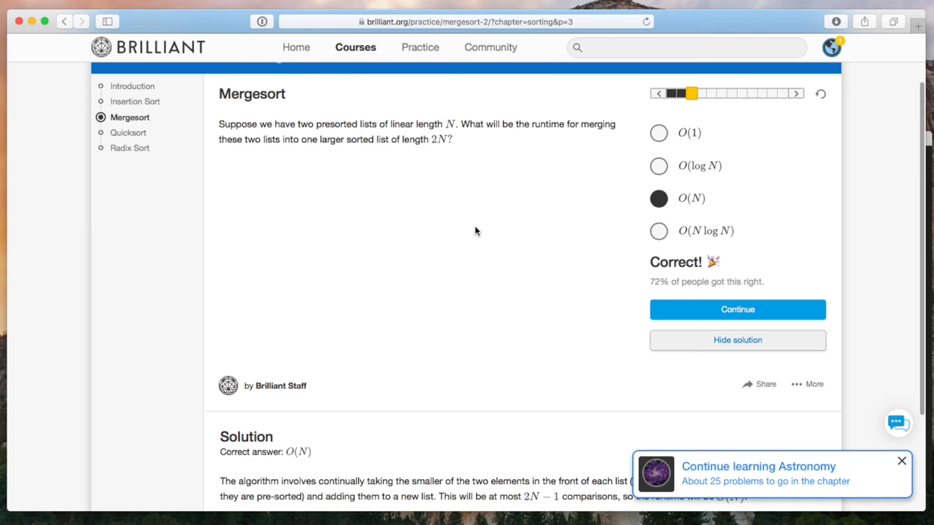
pyautogui.click(132, 86)
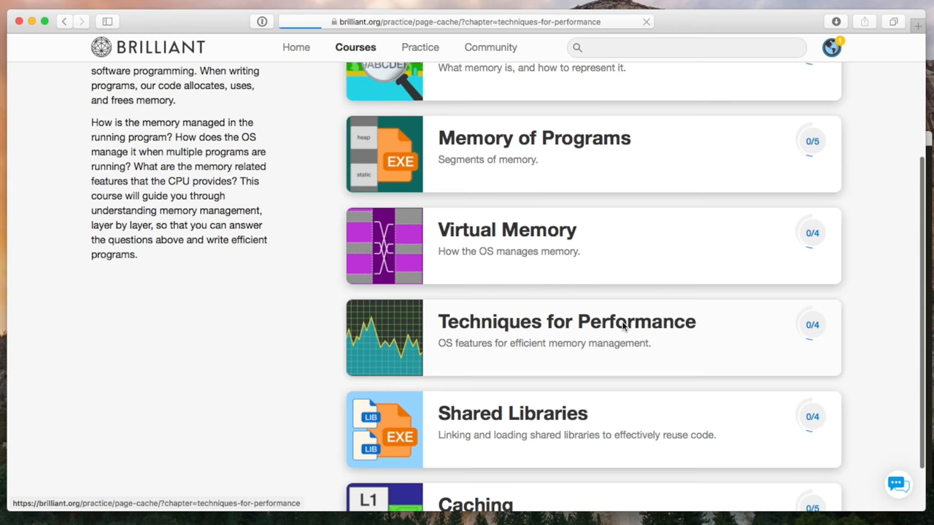
pyautogui.click(568, 321)
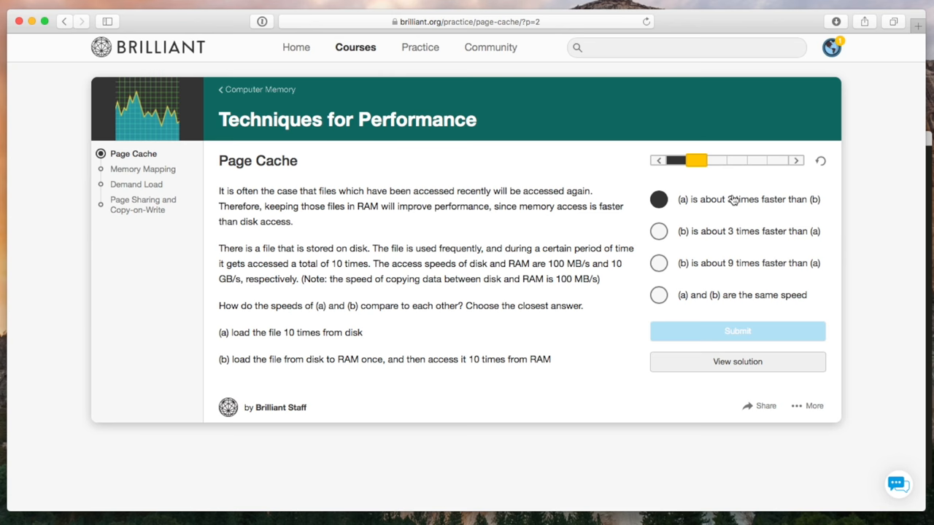